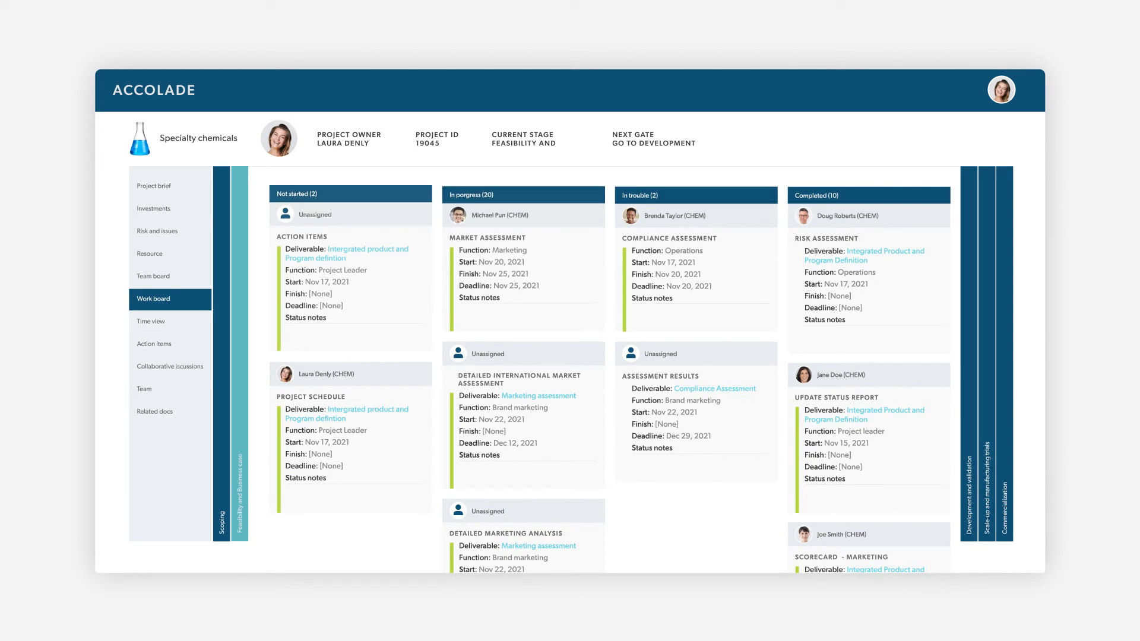
Switch from the project work board to the portfolio's Project prioritization view for Acme Chemicals and Plastics
click(165, 208)
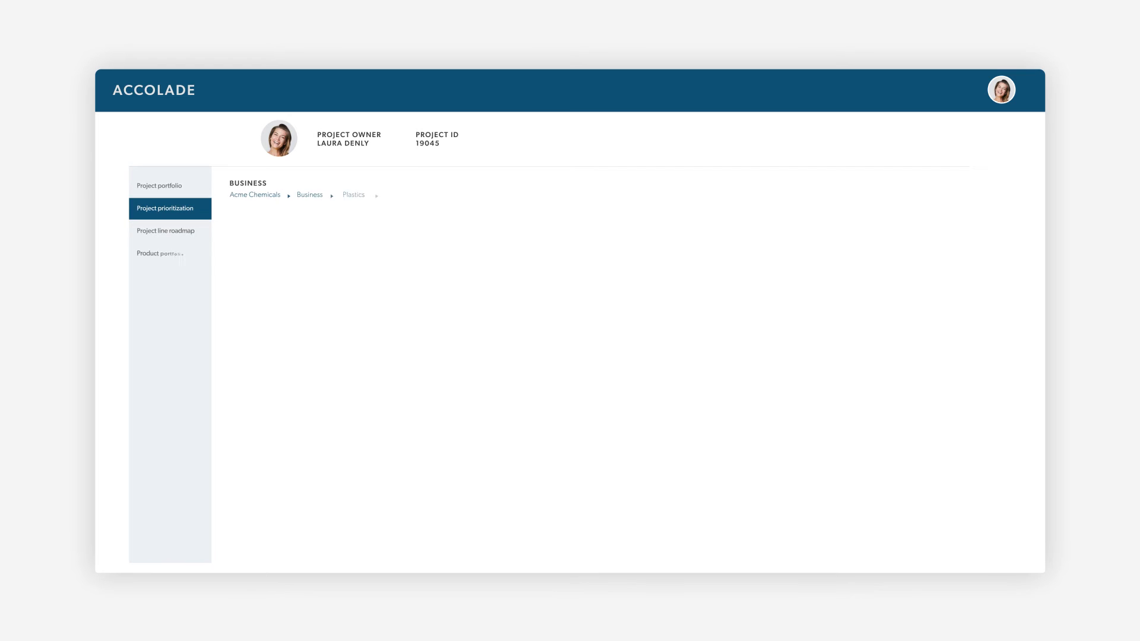